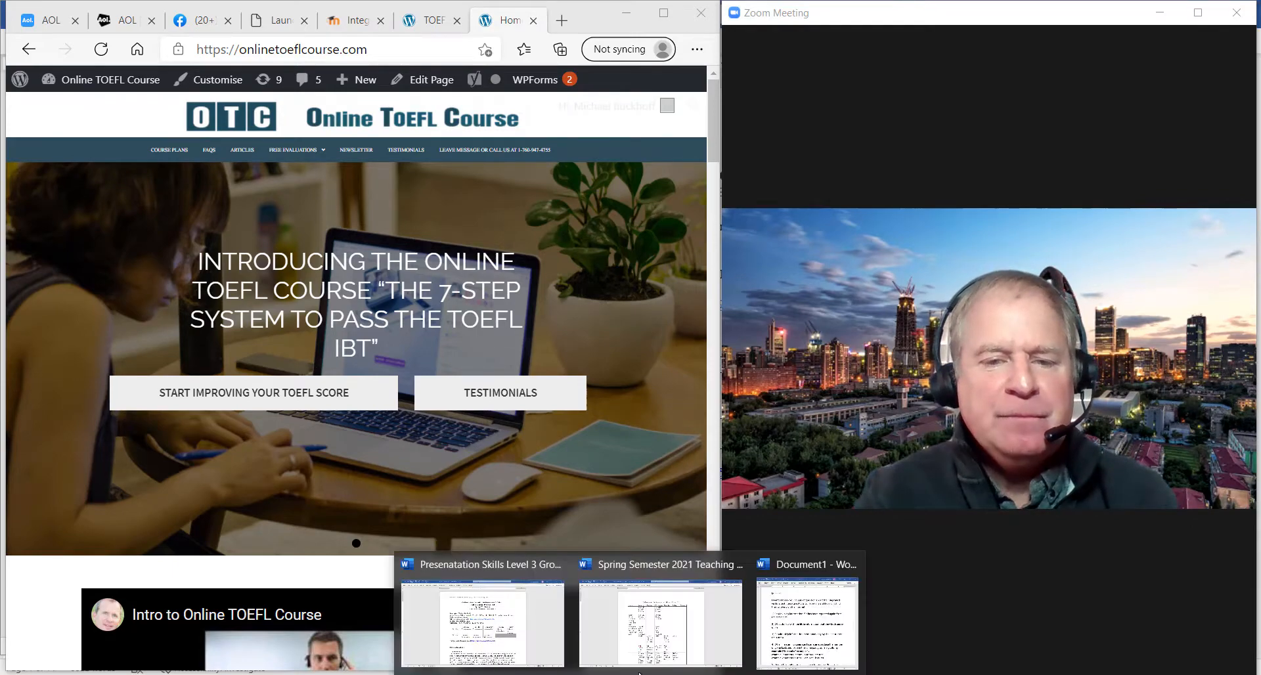
# Switch from Edge to the Document1 Word file with the student's TOEFL questions.
pyautogui.click(805, 622)
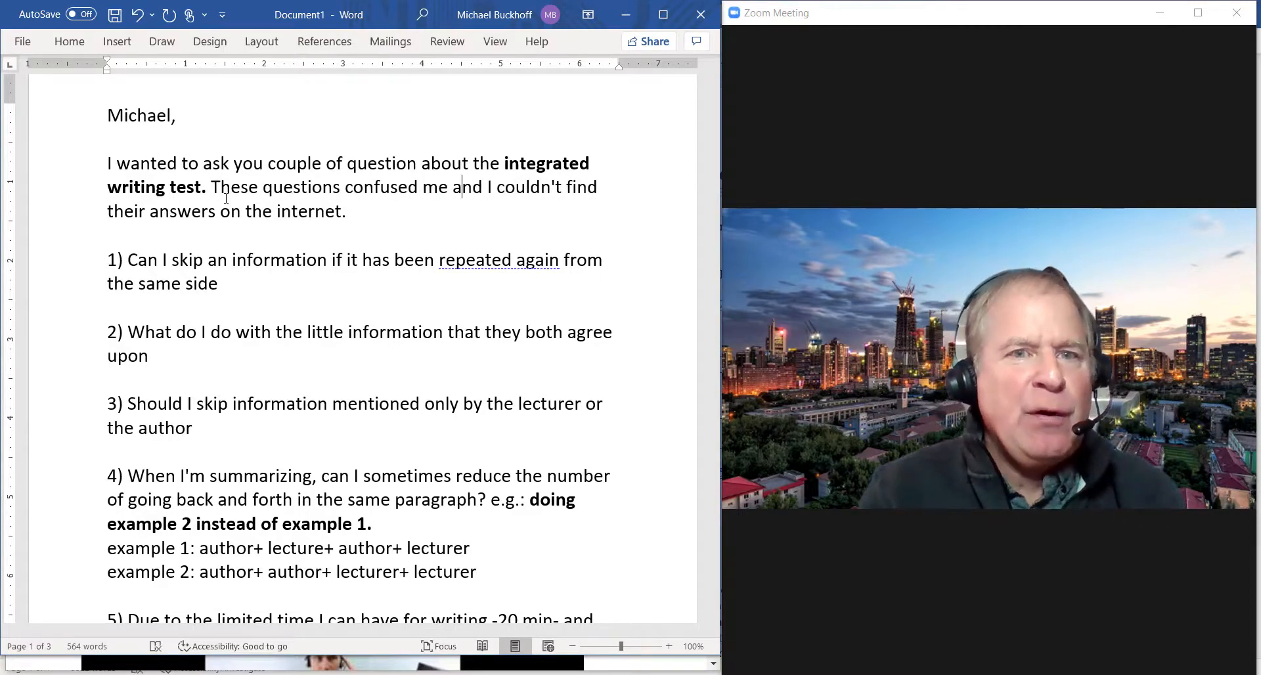
# Insert a comma after 'confused me' in the first paragraph.
pyautogui.write(',')
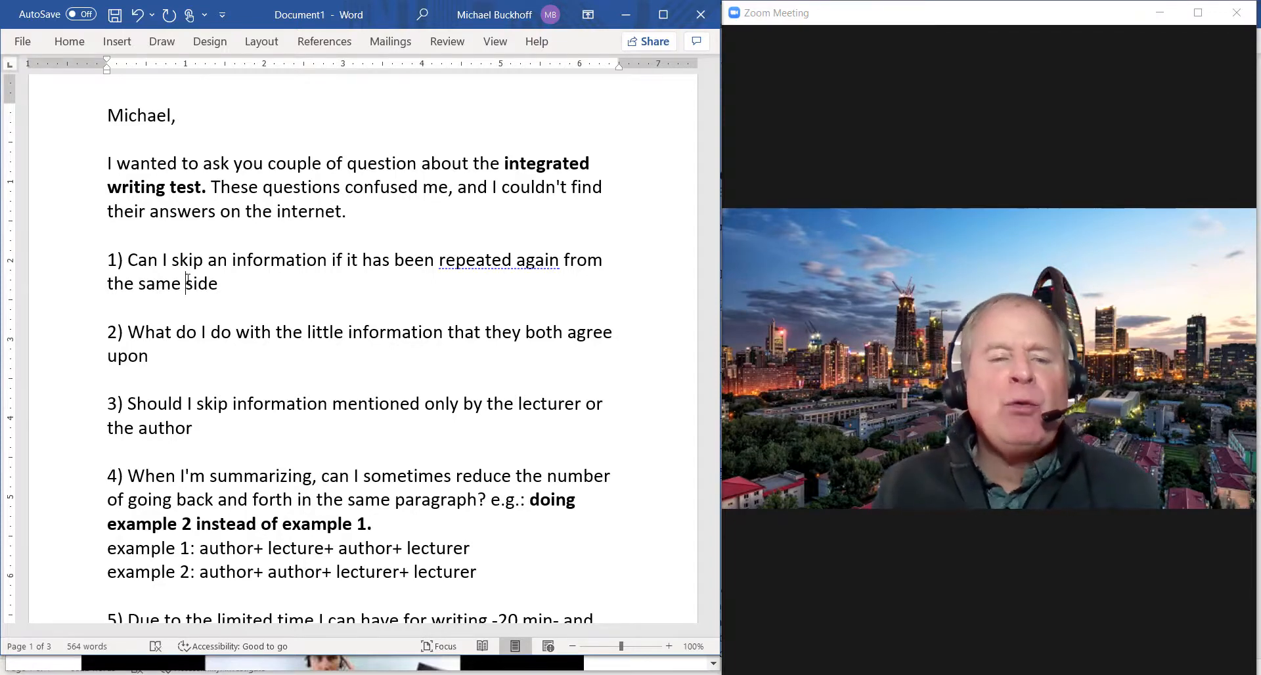
pyautogui.scroll(-3)
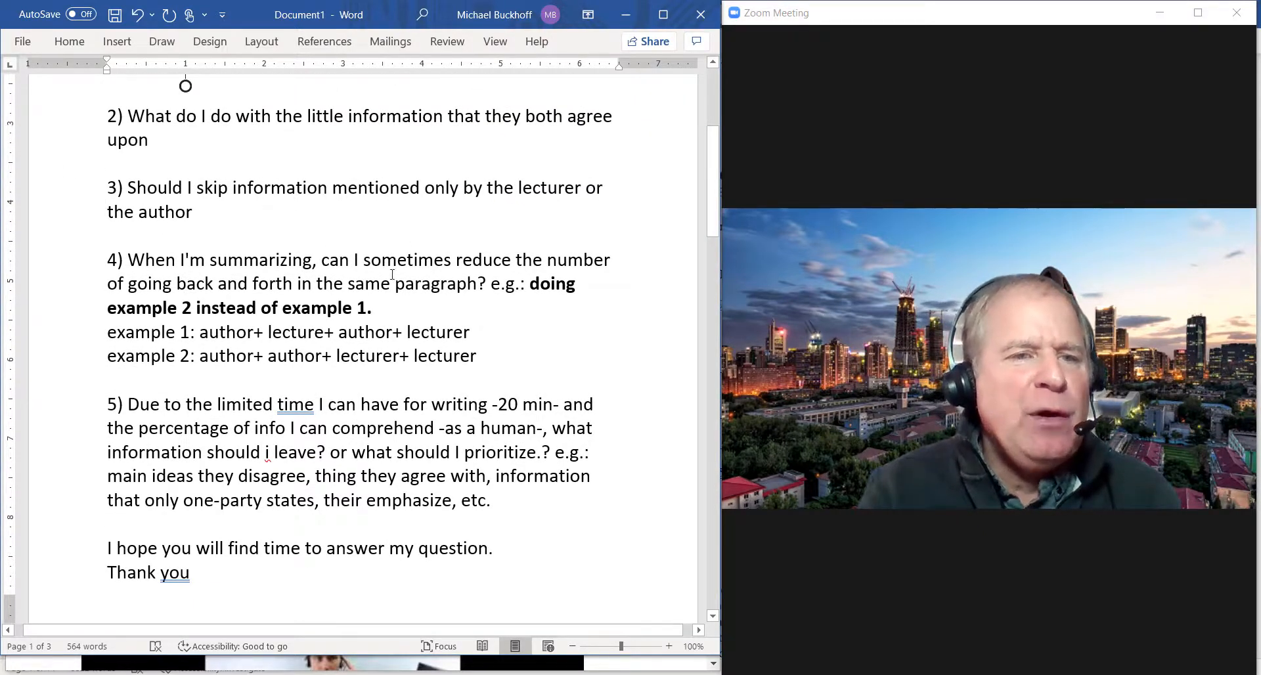
pyautogui.moveTo(442, 309)
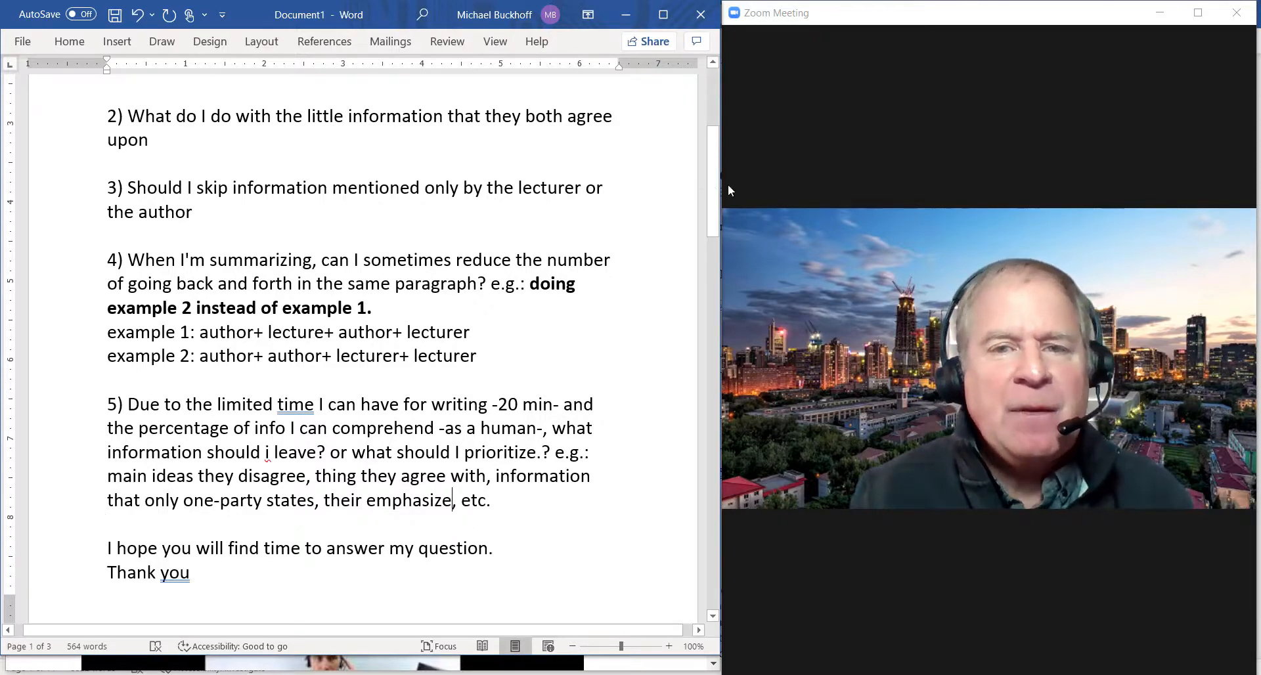
# Scroll to page 2 and place the cursor at the start of the Model Response.
pyautogui.scroll(-3)
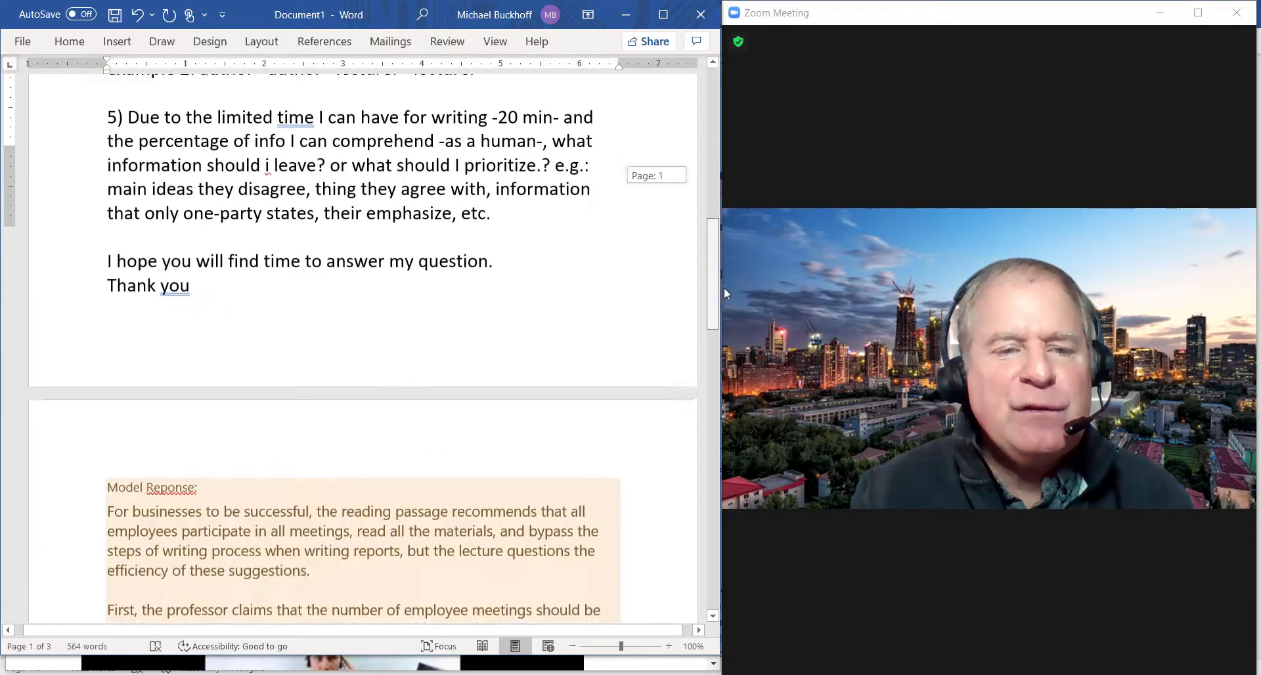
pyautogui.scroll(-3)
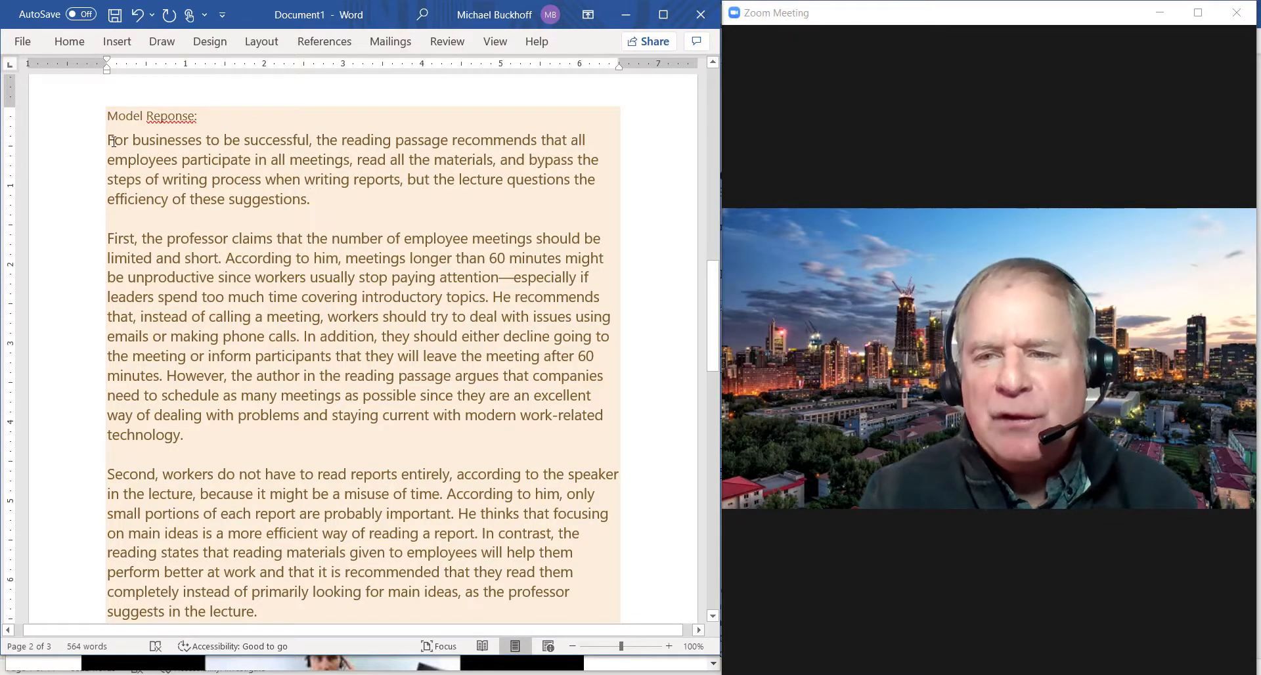
pyautogui.click(309, 198)
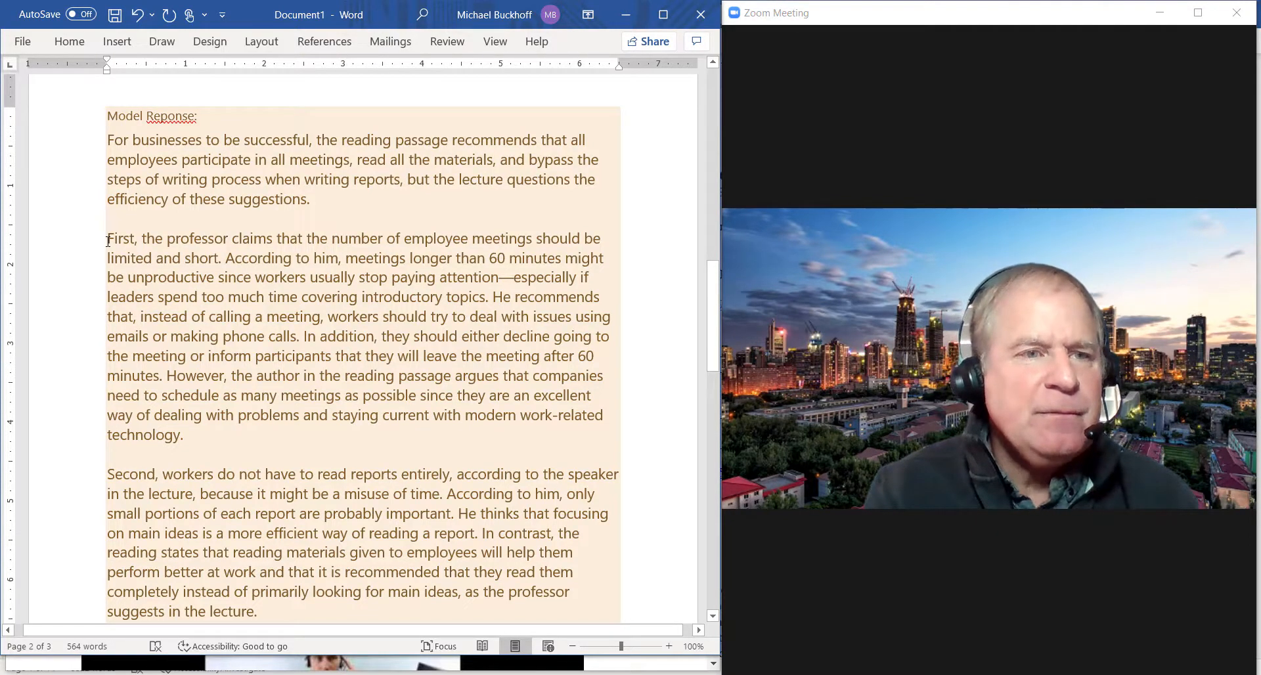
pyautogui.moveTo(108, 238); pyautogui.dragTo(295, 336)
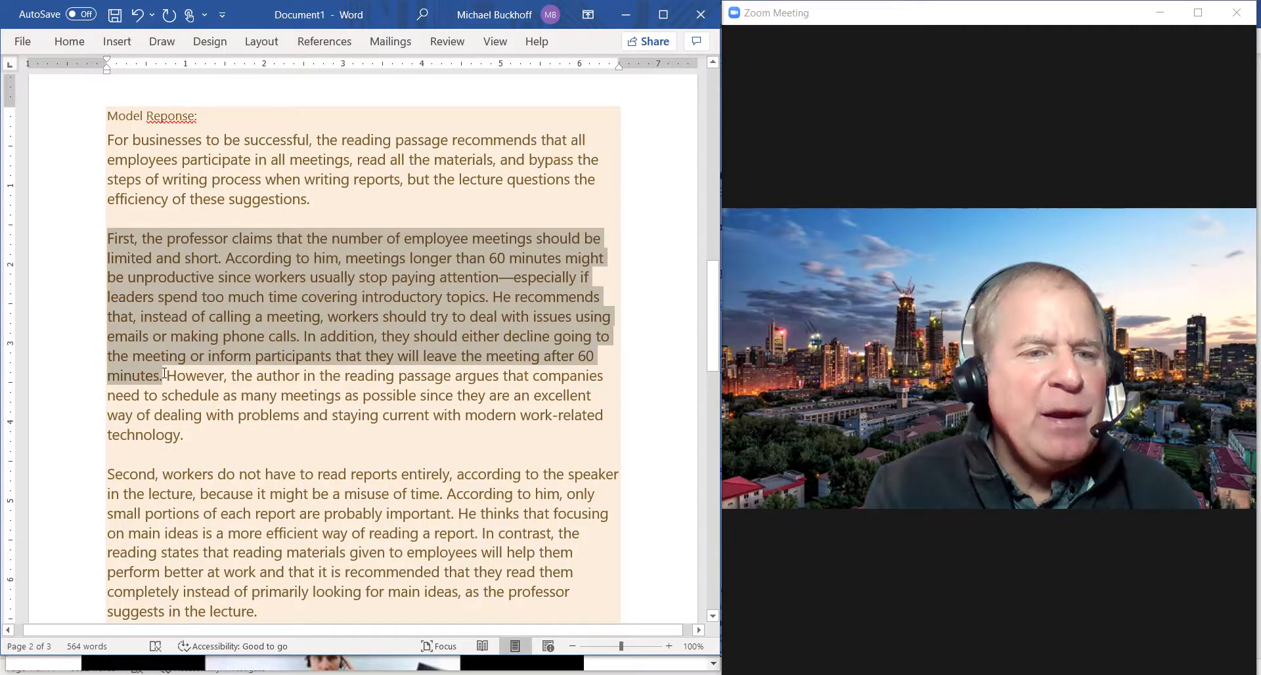
pyautogui.click(173, 385)
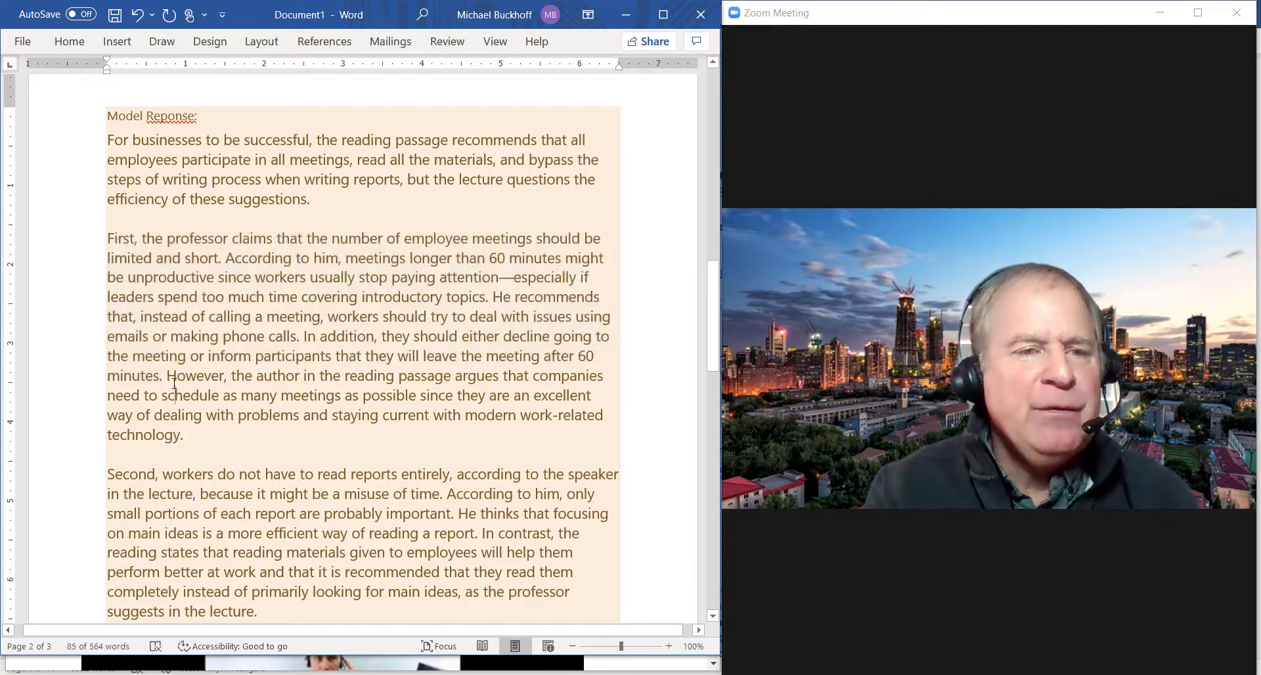
pyautogui.moveTo(168, 375); pyautogui.dragTo(183, 435)
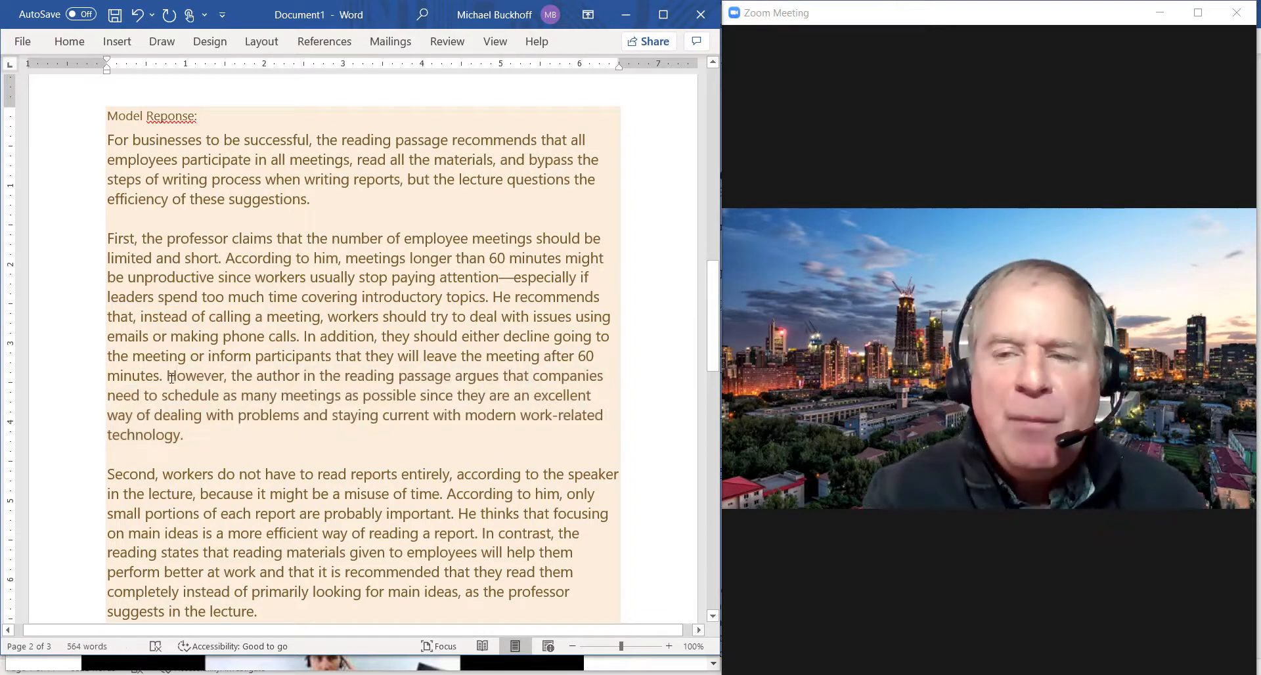
pyautogui.doubleClick(194, 375)
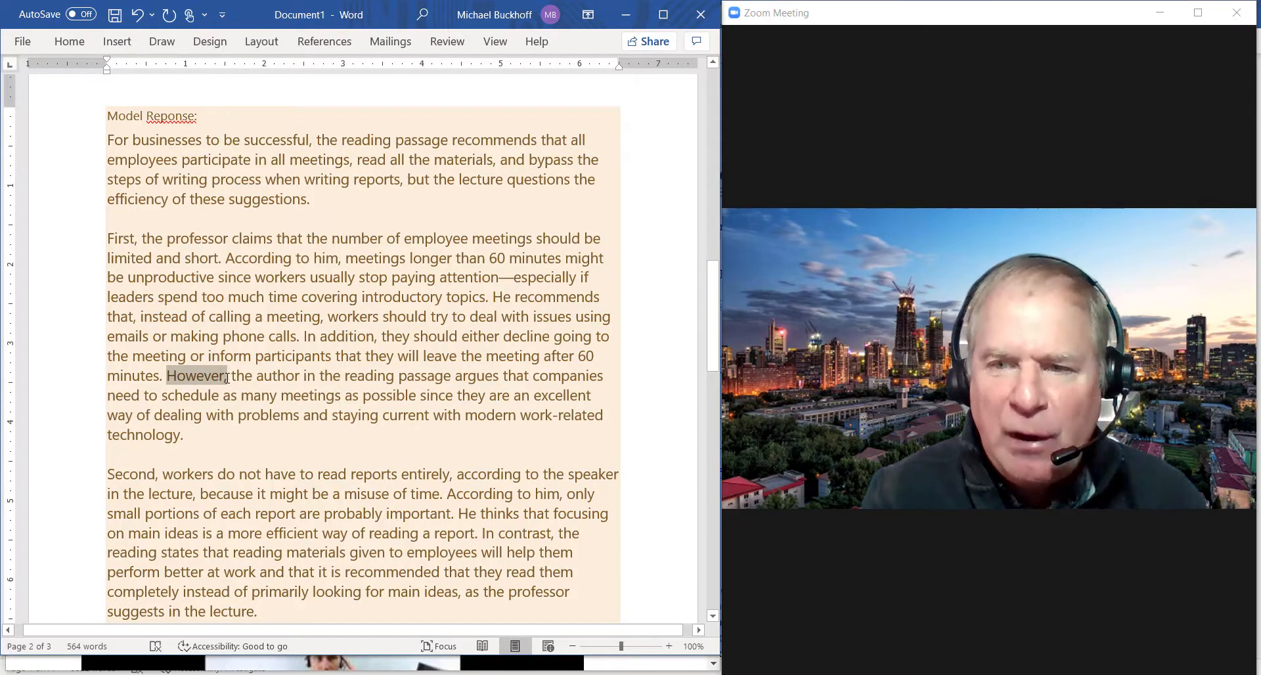
pyautogui.scroll(-3)
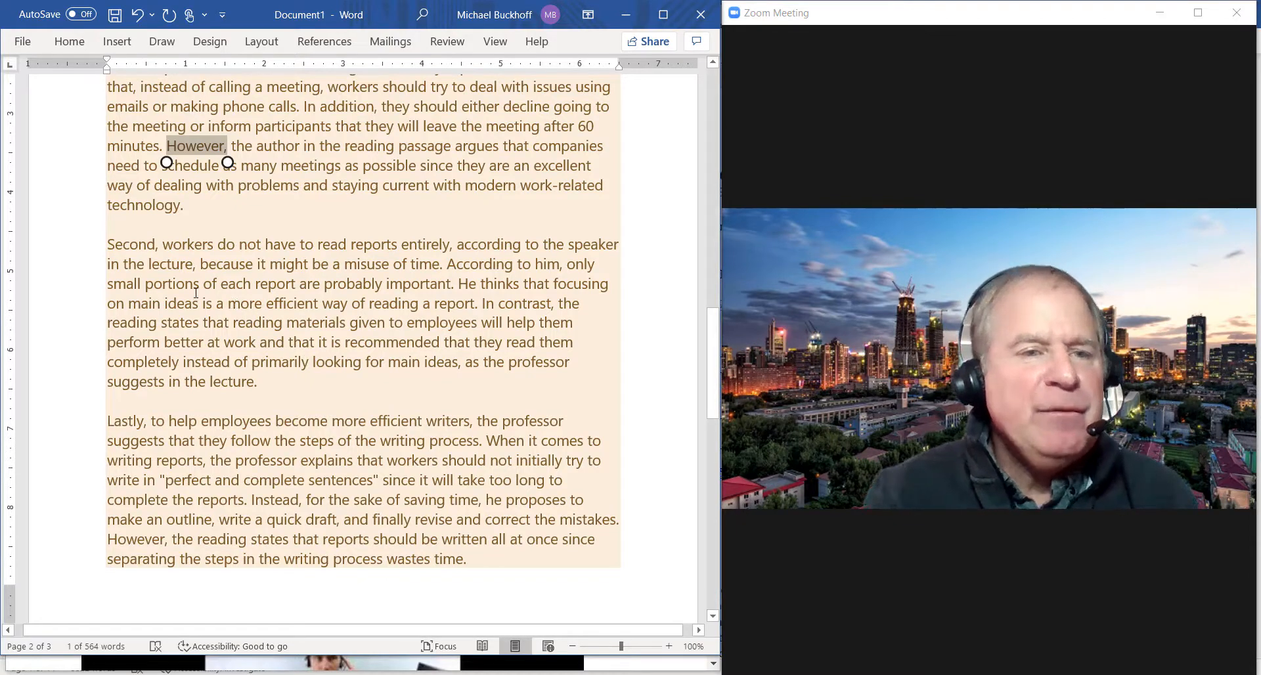
pyautogui.moveTo(107, 245)
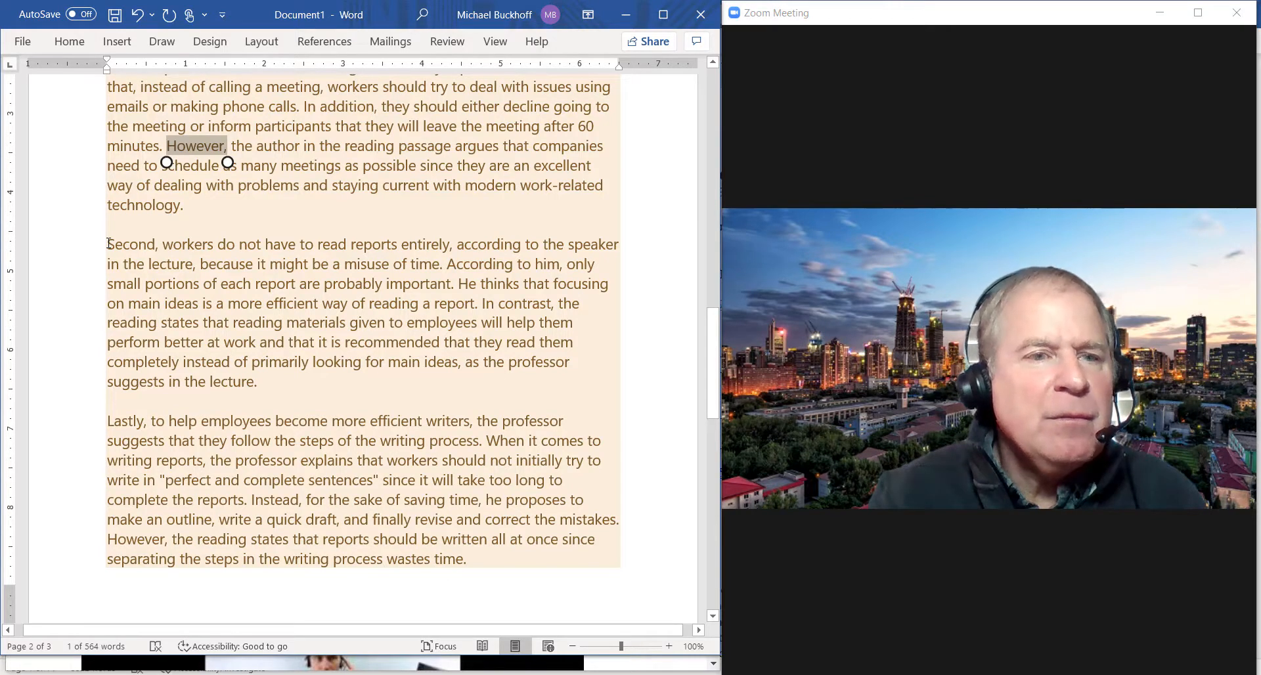
pyautogui.moveTo(107, 243); pyautogui.dragTo(197, 294)
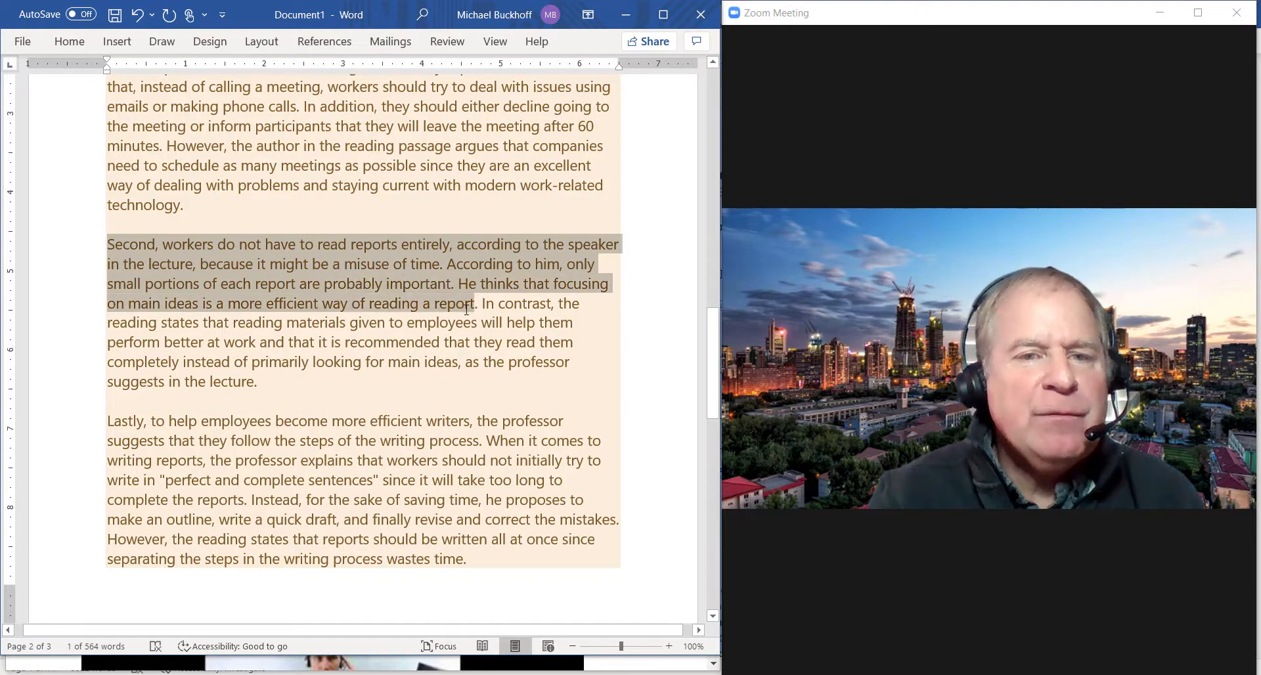
pyautogui.click(480, 303)
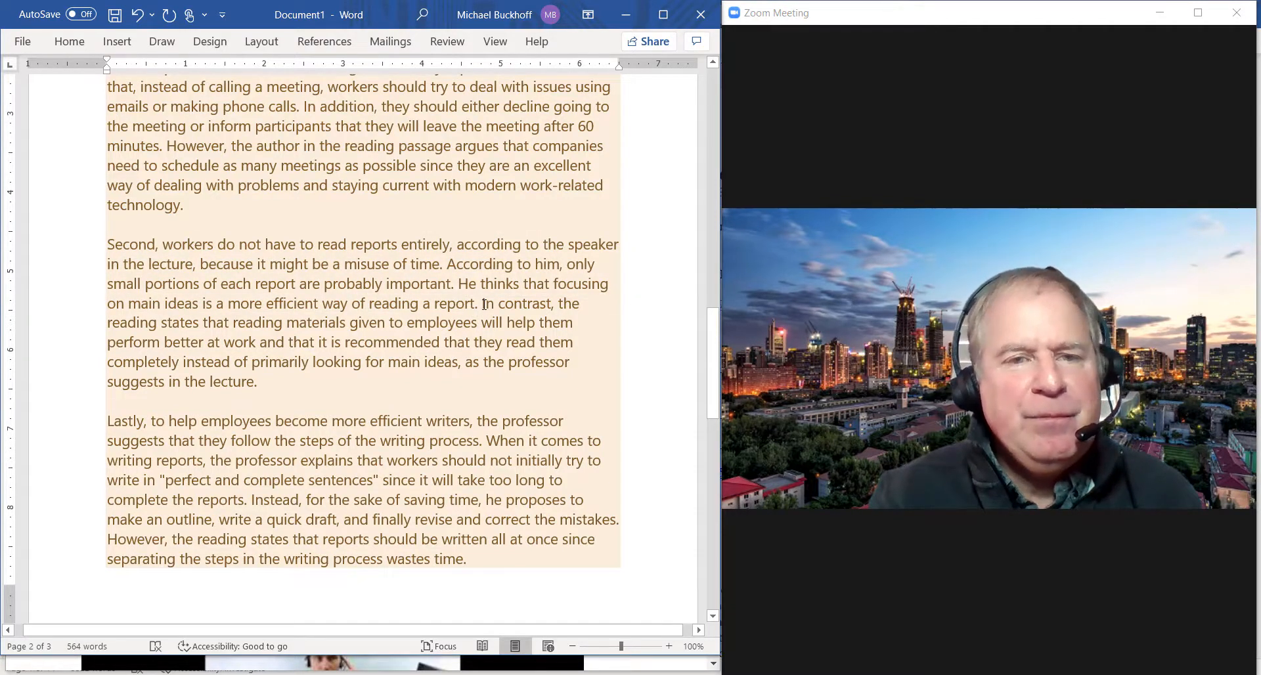
pyautogui.moveTo(482, 302); pyautogui.dragTo(499, 363)
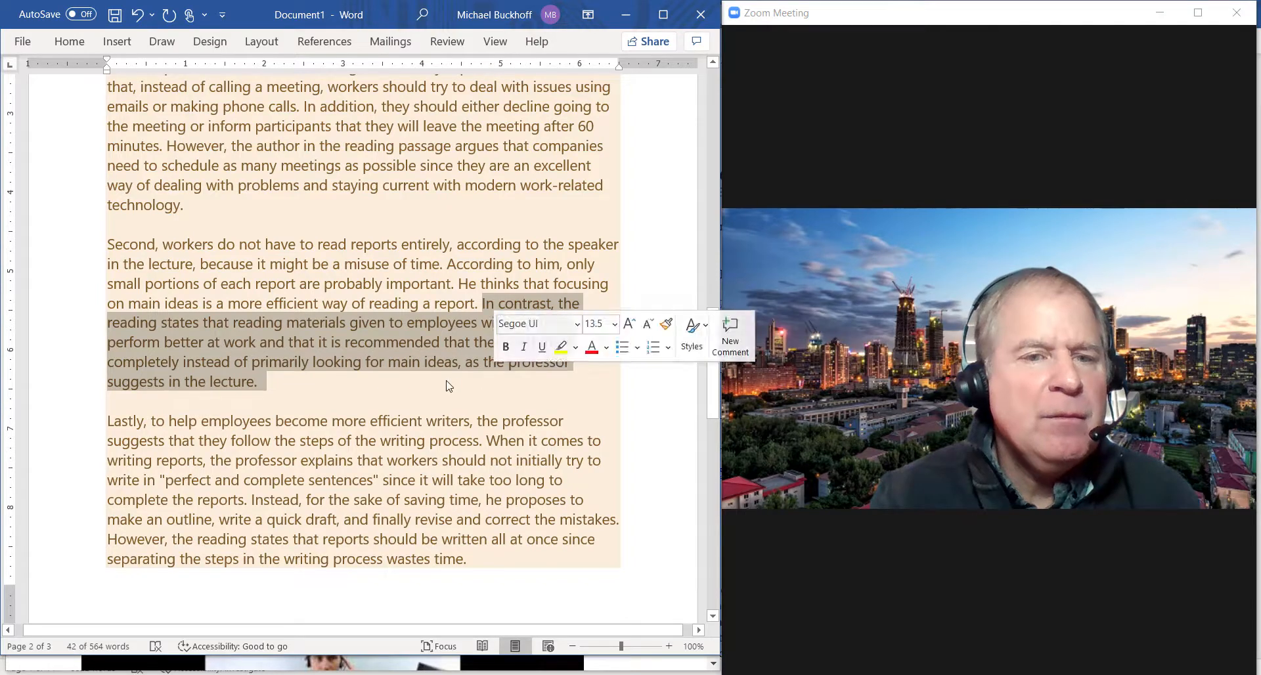
pyautogui.scroll(-3)
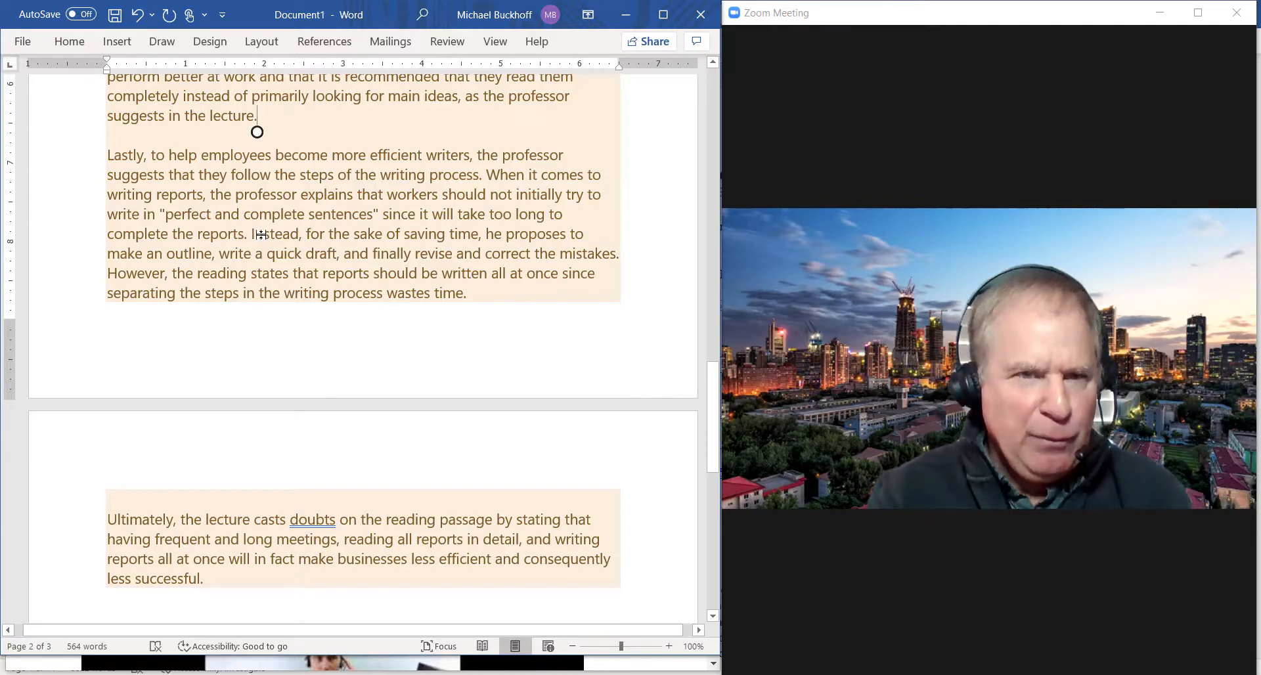
pyautogui.moveTo(301, 233)
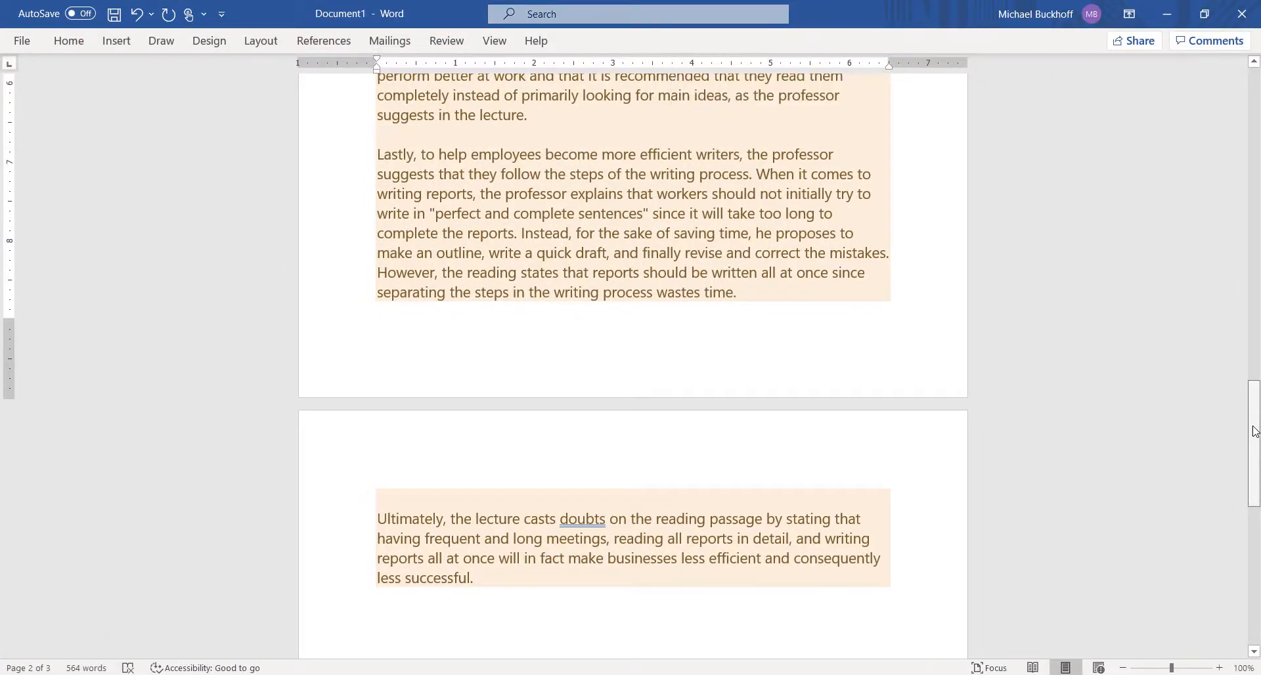
# Scroll to show the Model Response heading and first two body paragraphs.
pyautogui.scroll(3)
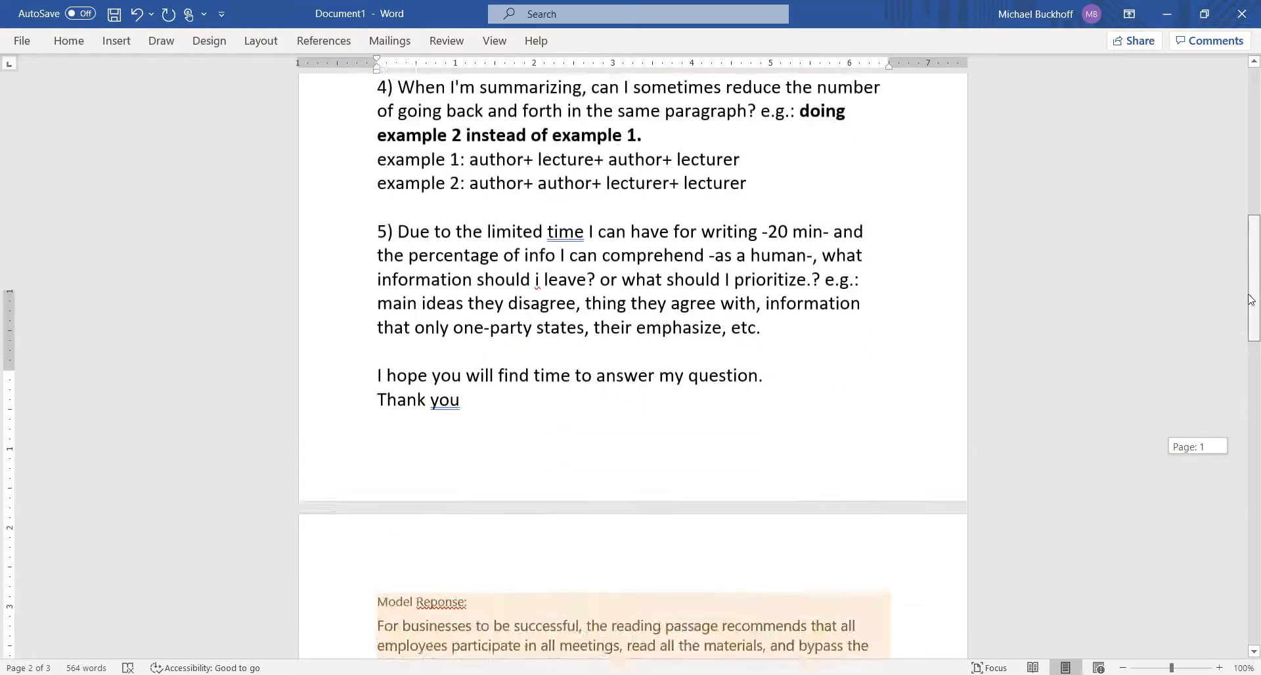
pyautogui.scroll(-3)
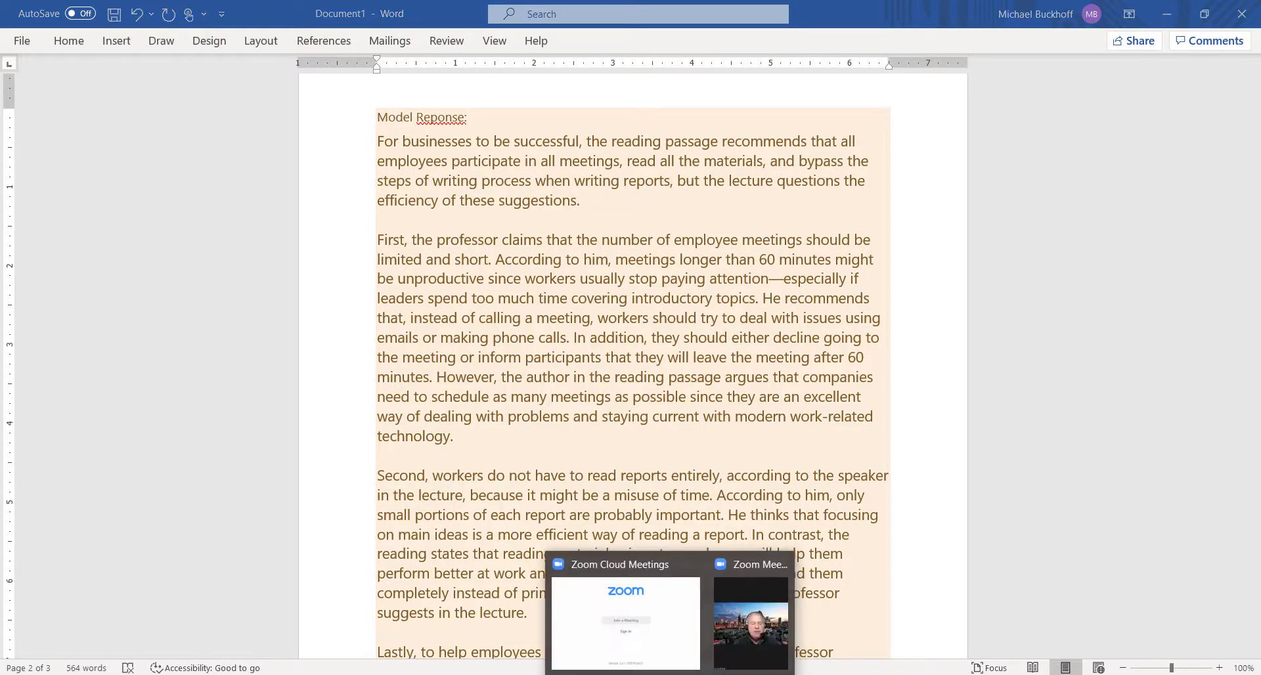
# Maximise the Zoom meeting window and share the Word document screen.
pyautogui.click(749, 623)
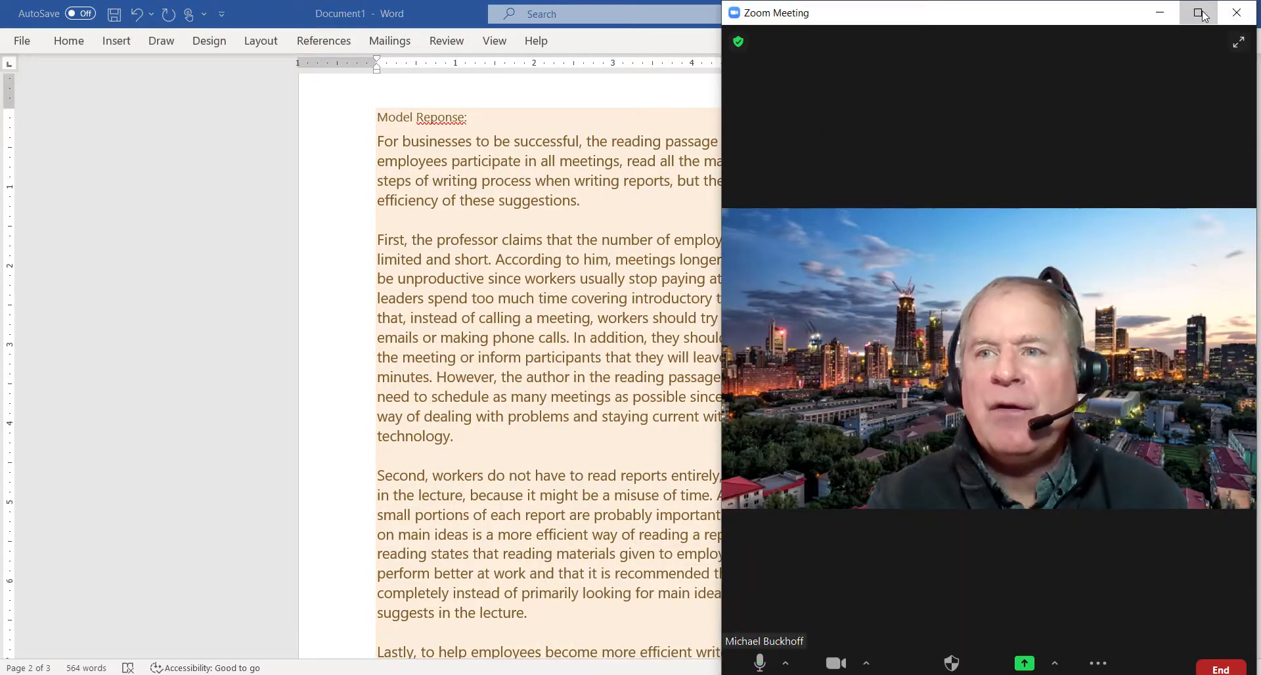
pyautogui.click(1200, 13)
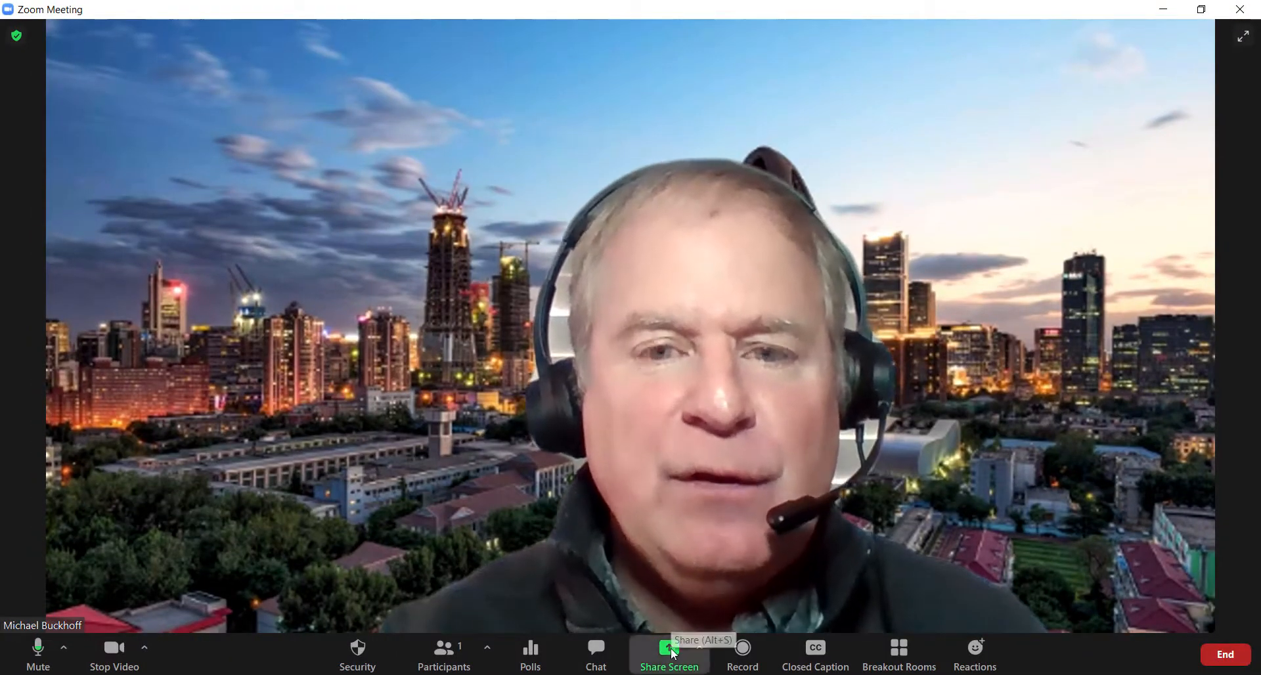
pyautogui.click(669, 650)
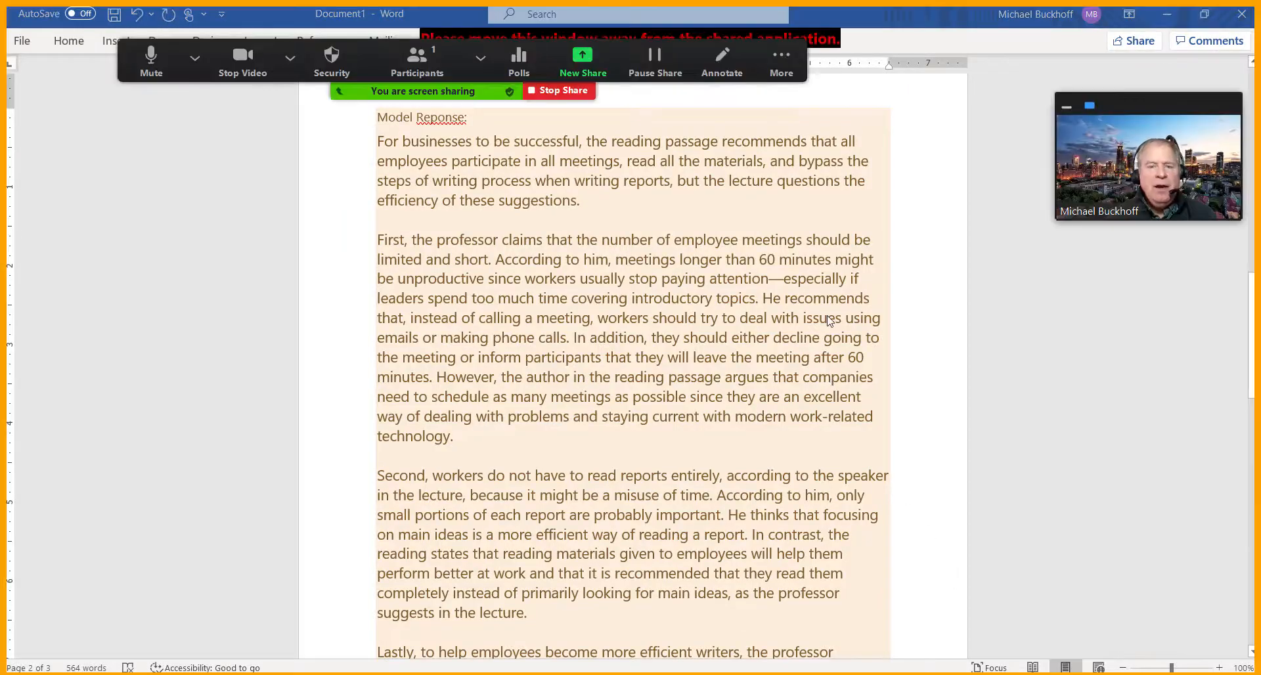
# Circle verbs like claims, recommends and argues in body paragraph one with Zoom's Draw tool.
pyautogui.click(720, 60)
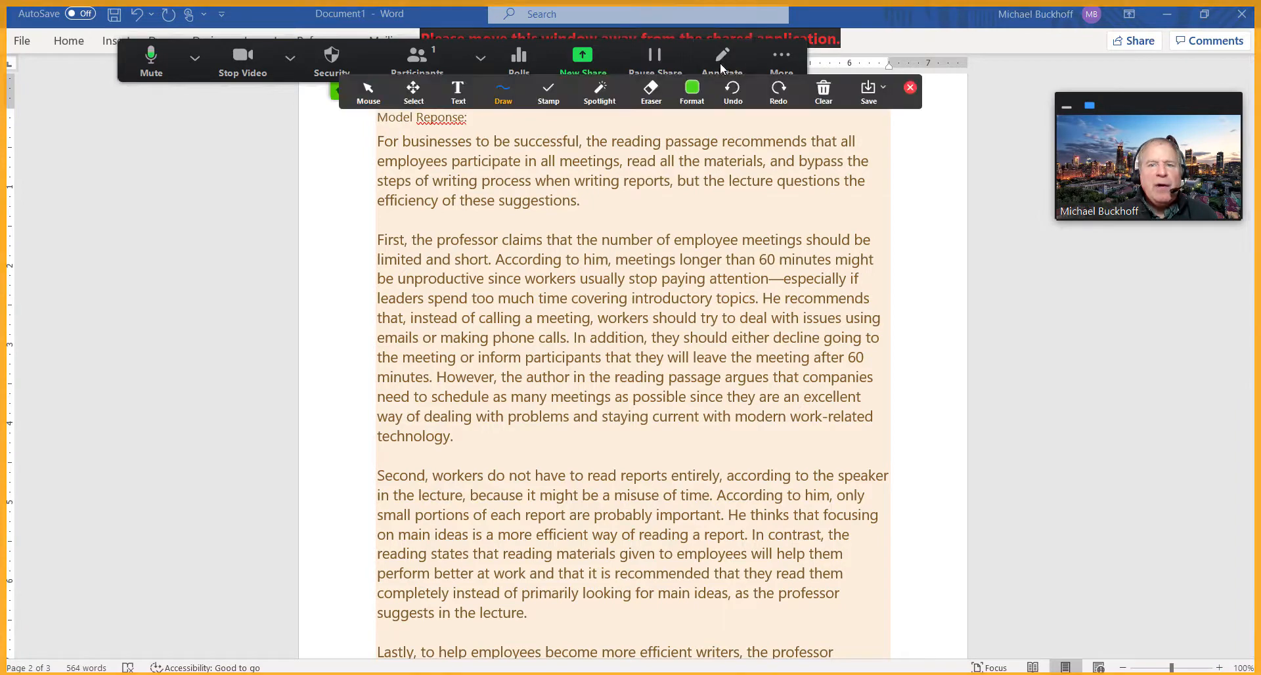
pyautogui.click(691, 90)
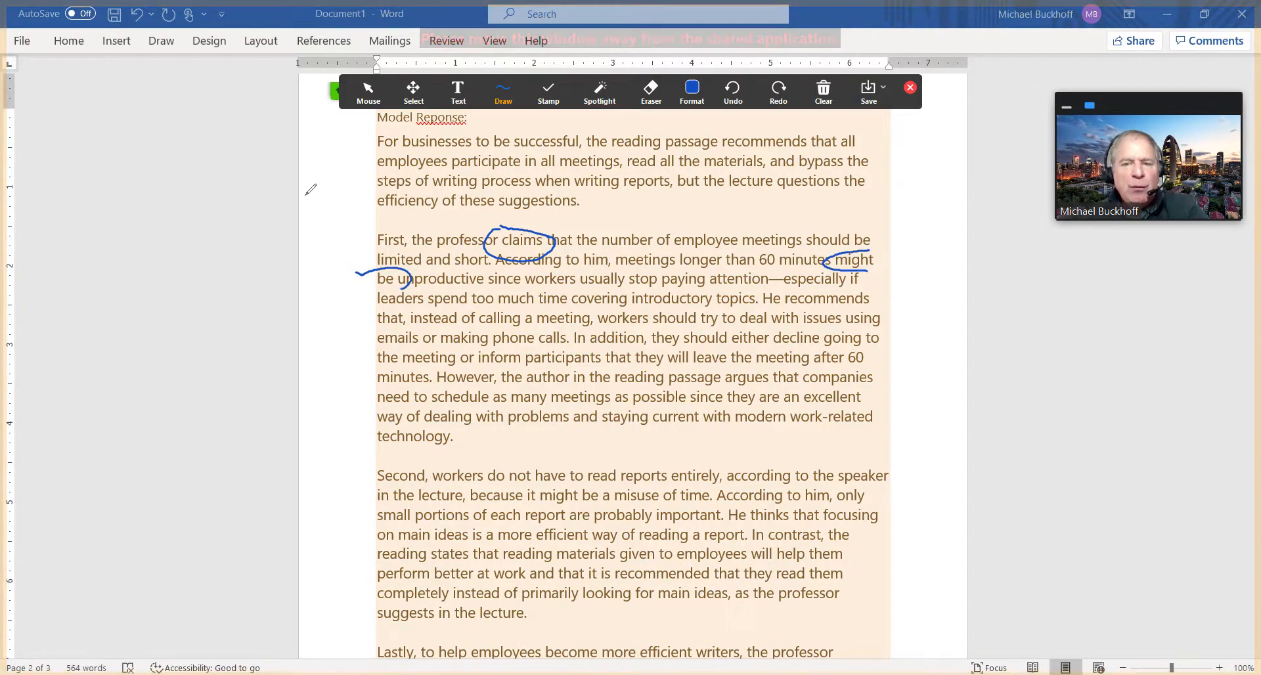
pyautogui.moveTo(773, 285); pyautogui.dragTo(877, 301)
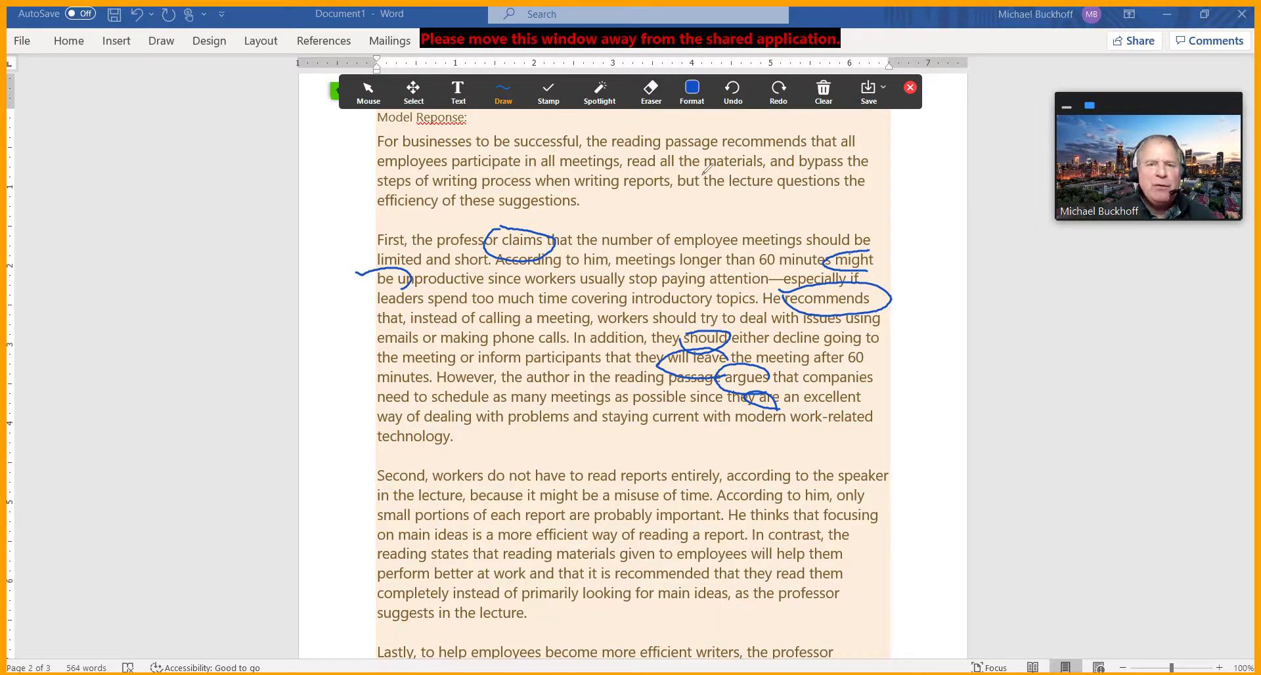
pyautogui.click(822, 90)
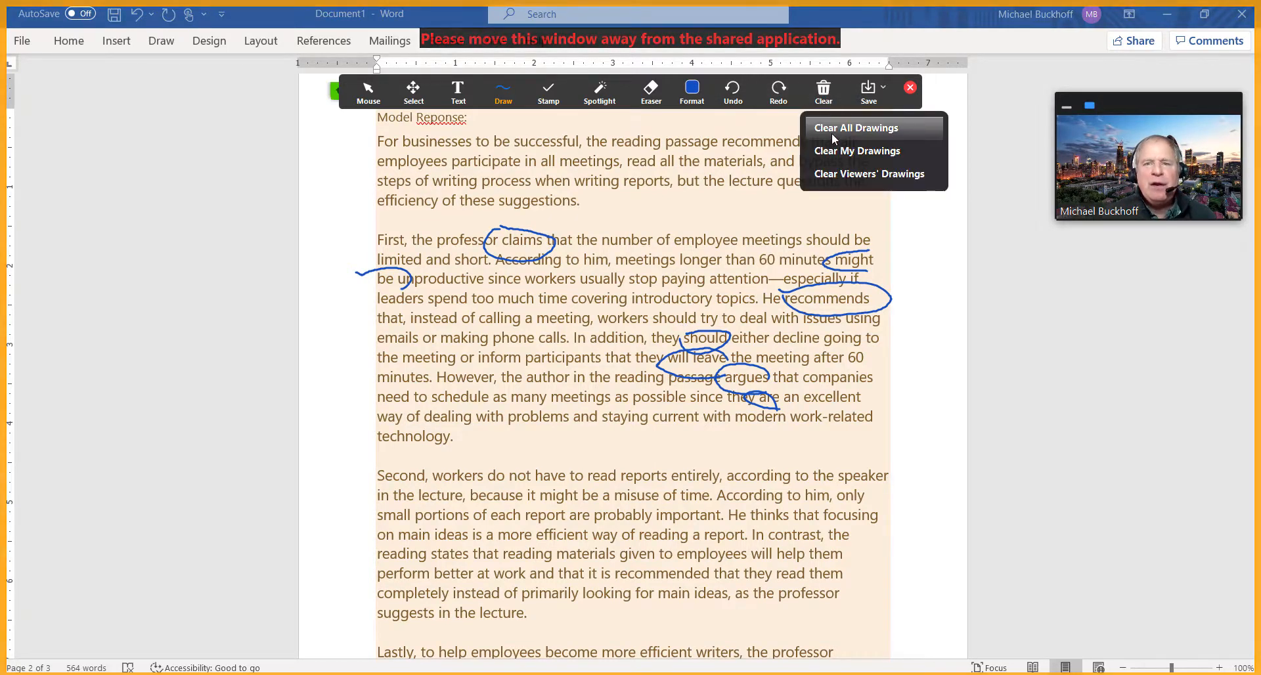
# Clear all drawings, then mark 'However' and 'He thinks' in the essay.
pyautogui.click(856, 128)
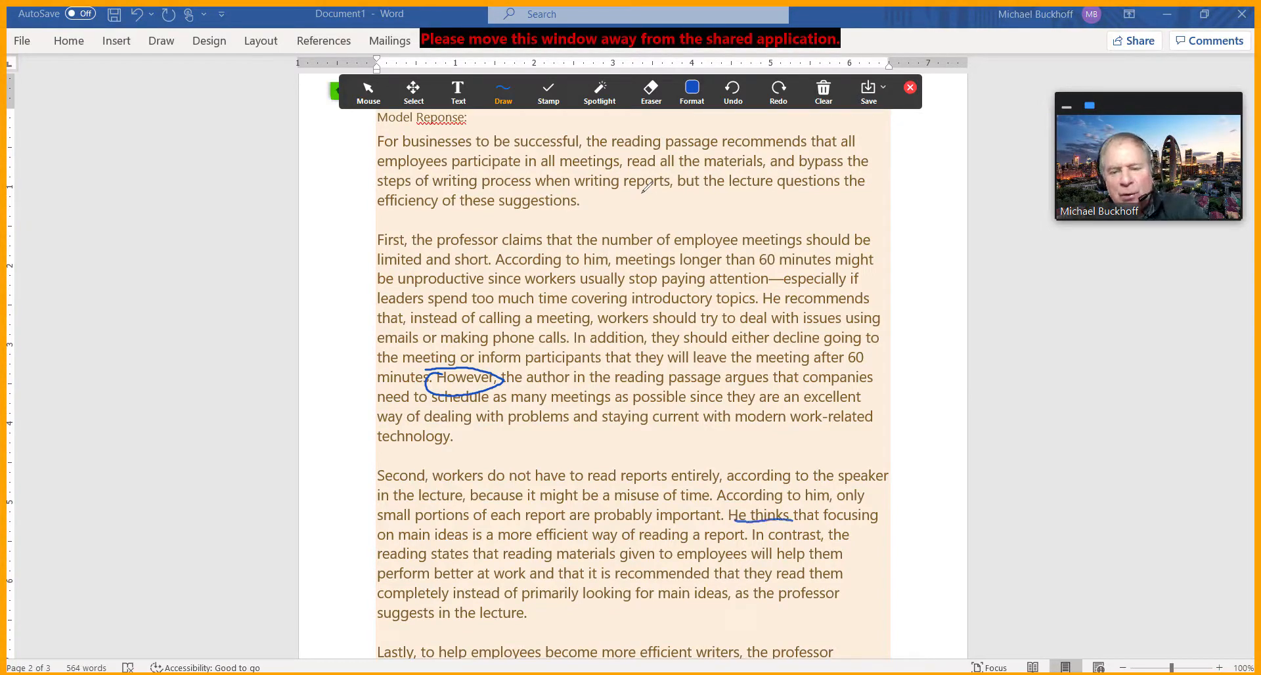
pyautogui.moveTo(744, 535); pyautogui.dragTo(825, 534)
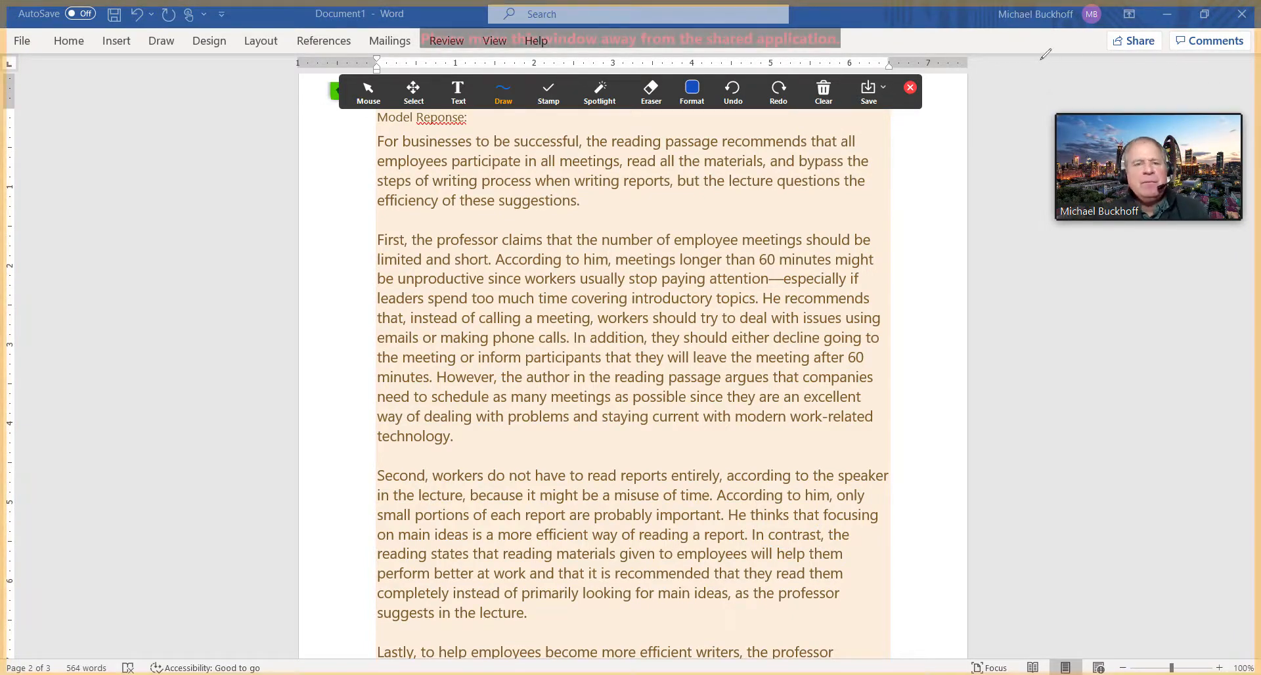
# Close the annotation toolbar and scroll down to the third body paragraph.
pyautogui.click(909, 87)
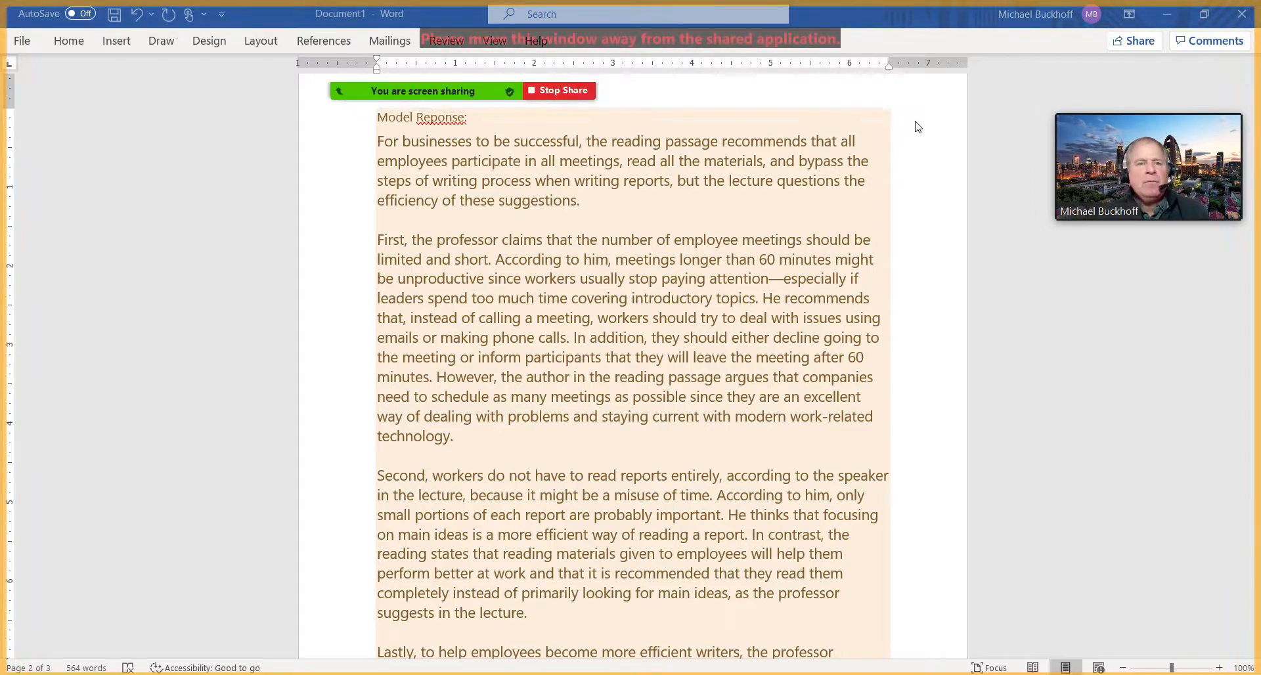
pyautogui.scroll(-3)
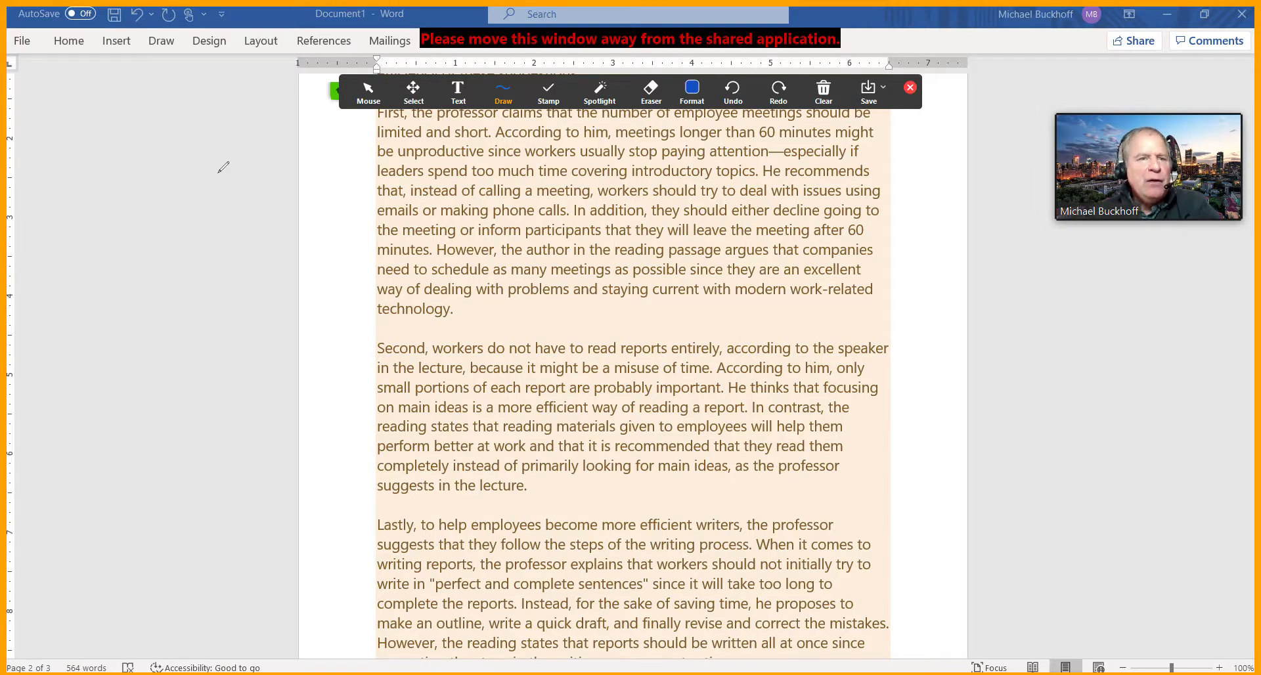
# Handwrite L1/R1 and L2/R2 in the left margin, bracketed to body paragraphs one and two.
pyautogui.moveTo(234, 112); pyautogui.dragTo(265, 153)
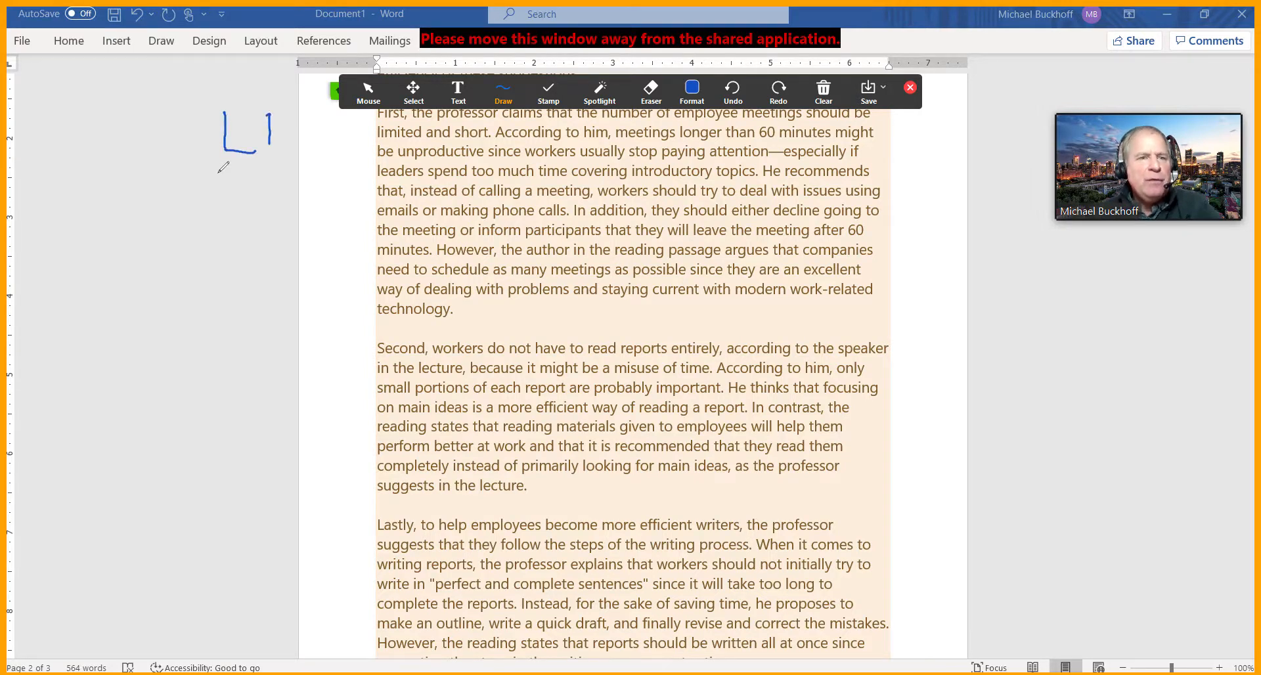
pyautogui.moveTo(253, 212); pyautogui.dragTo(241, 258)
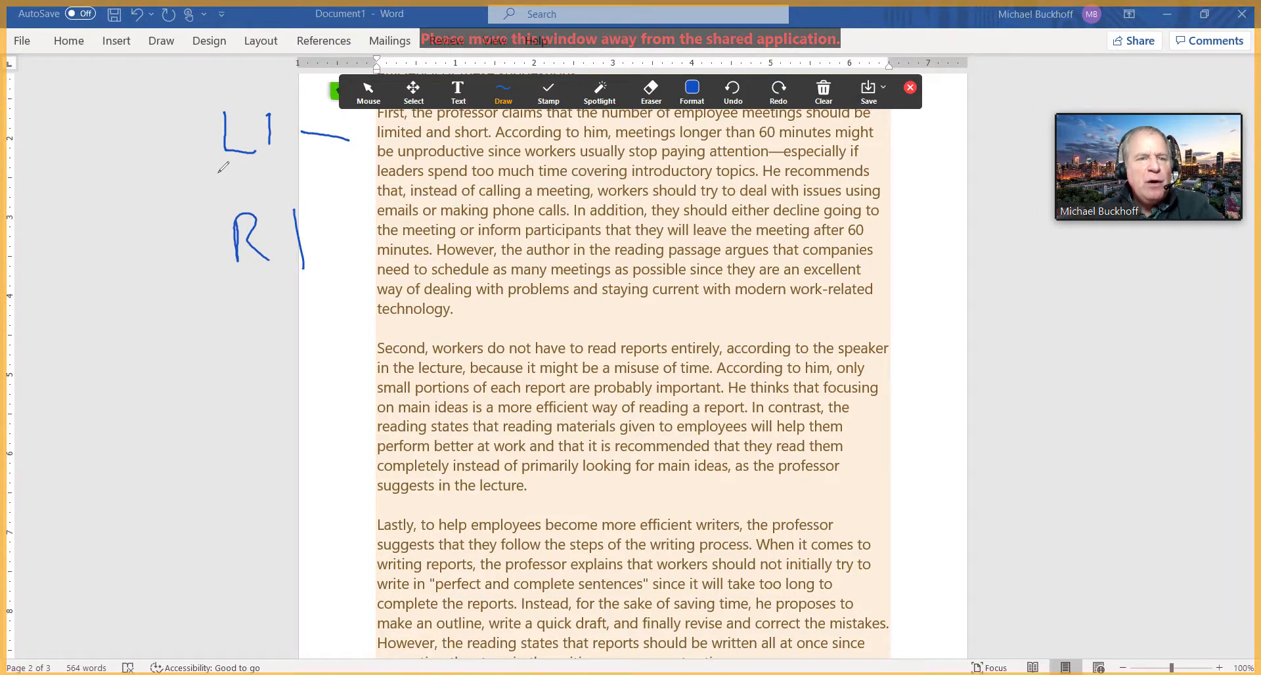
pyautogui.moveTo(301, 201); pyautogui.dragTo(342, 241)
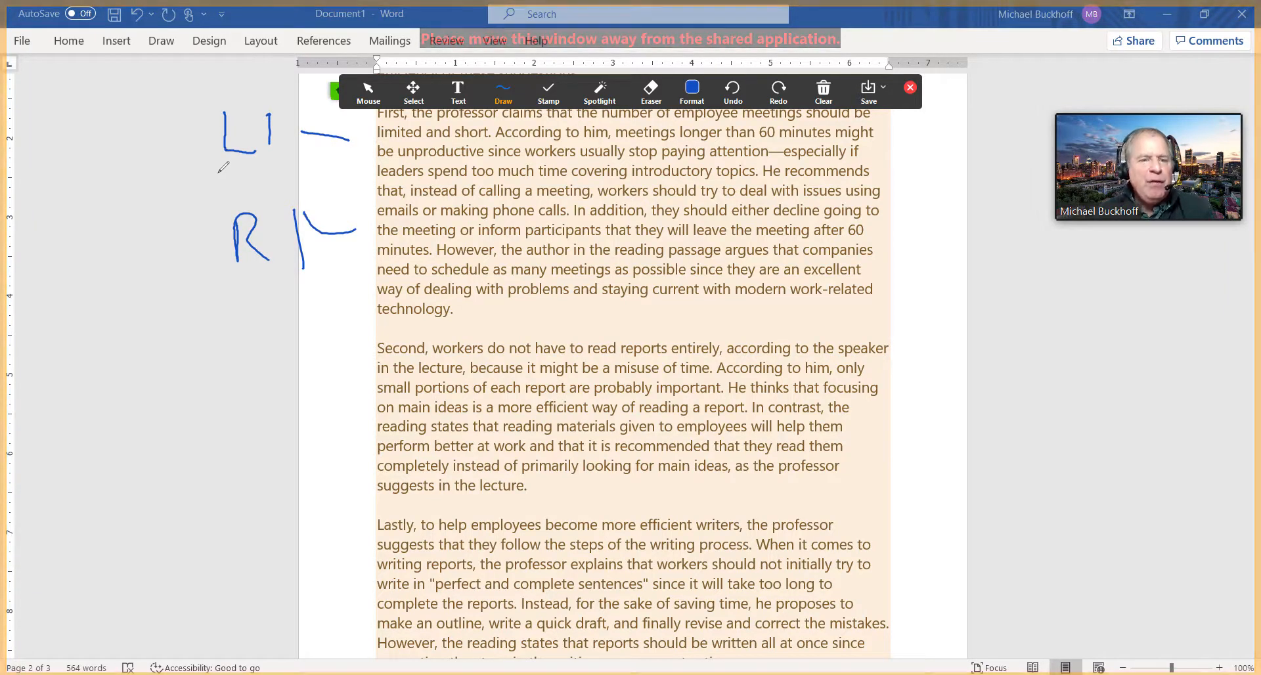
pyautogui.moveTo(245, 358); pyautogui.dragTo(245, 394)
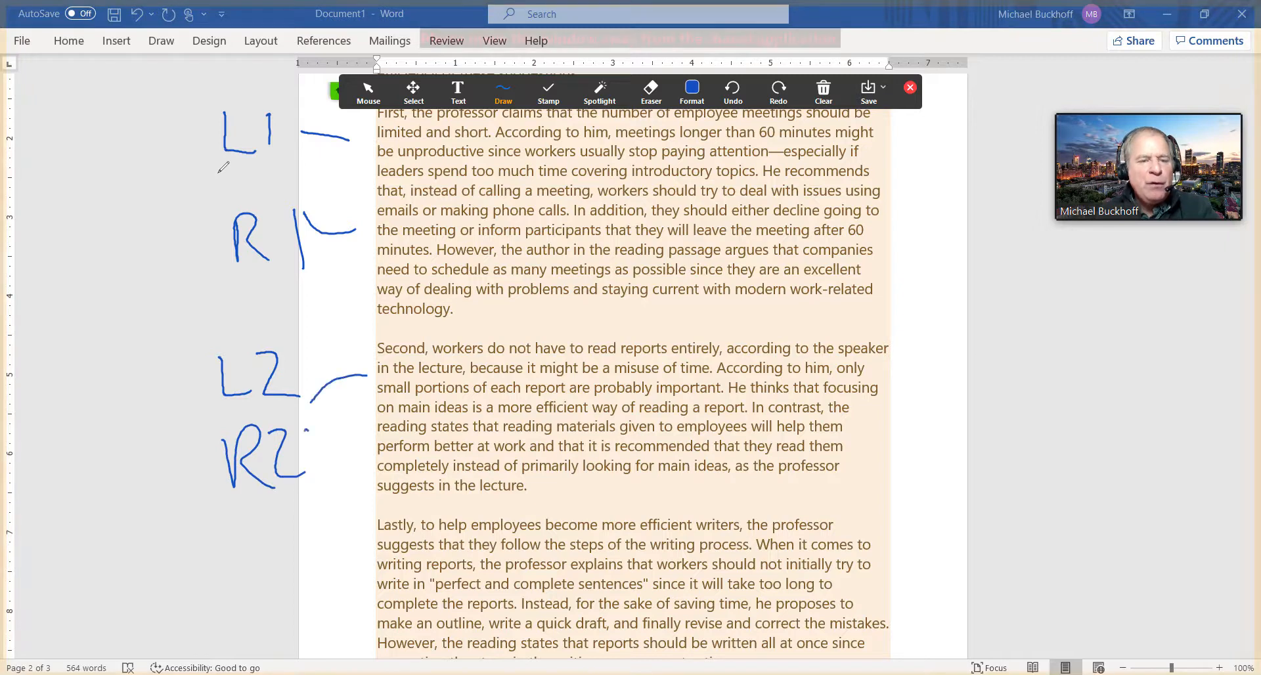
pyautogui.moveTo(302, 410); pyautogui.dragTo(350, 450)
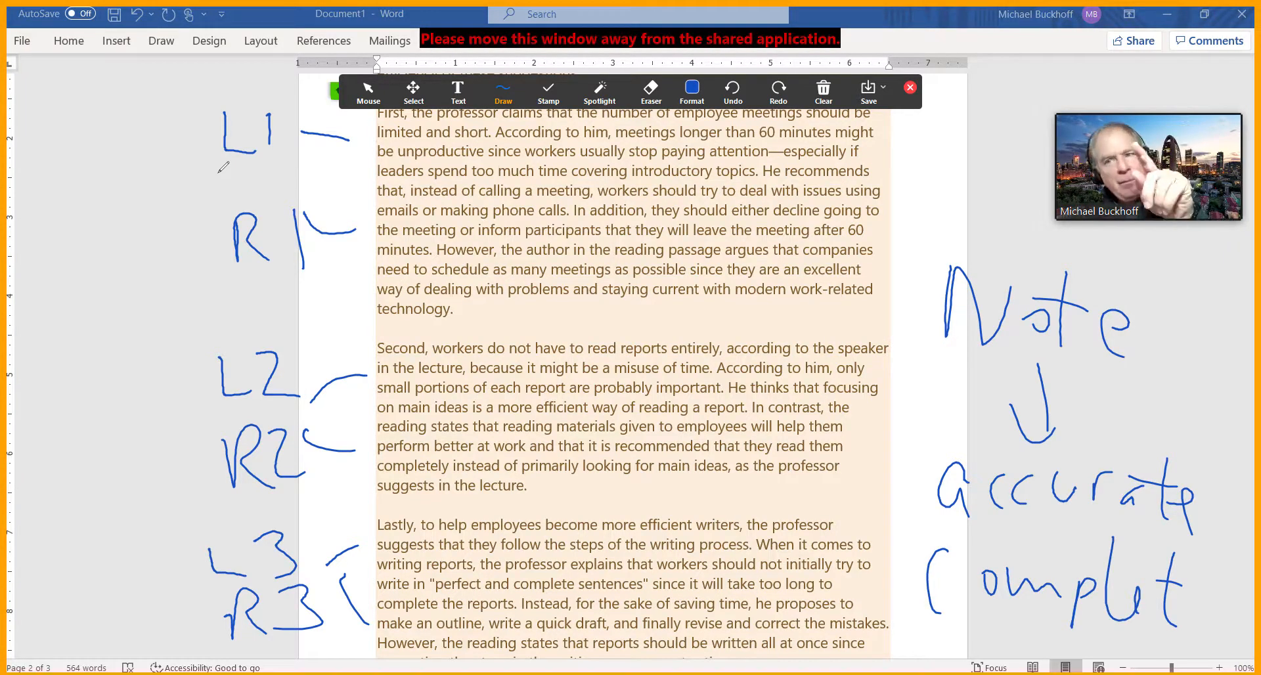
# Draw a freehand curve across the first body paragraph's later sentences.
pyautogui.moveTo(434, 197); pyautogui.dragTo(450, 310)
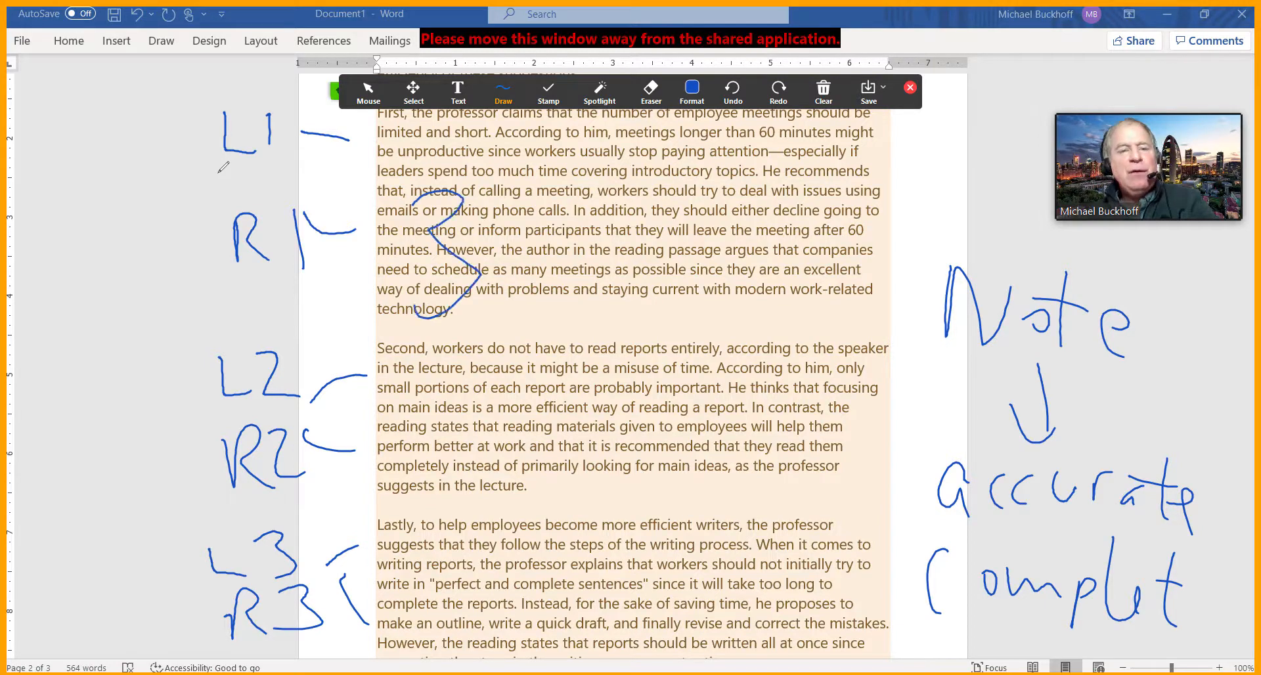